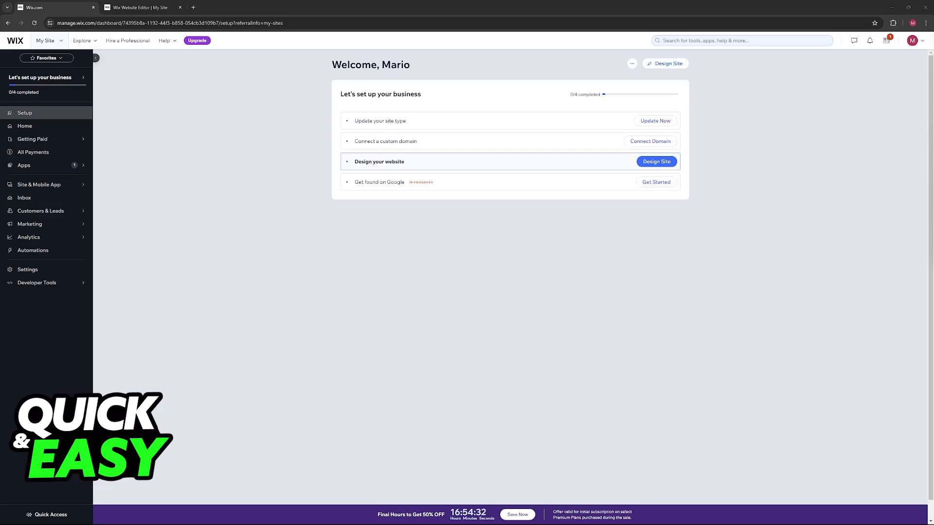
mouse_move(205, 85)
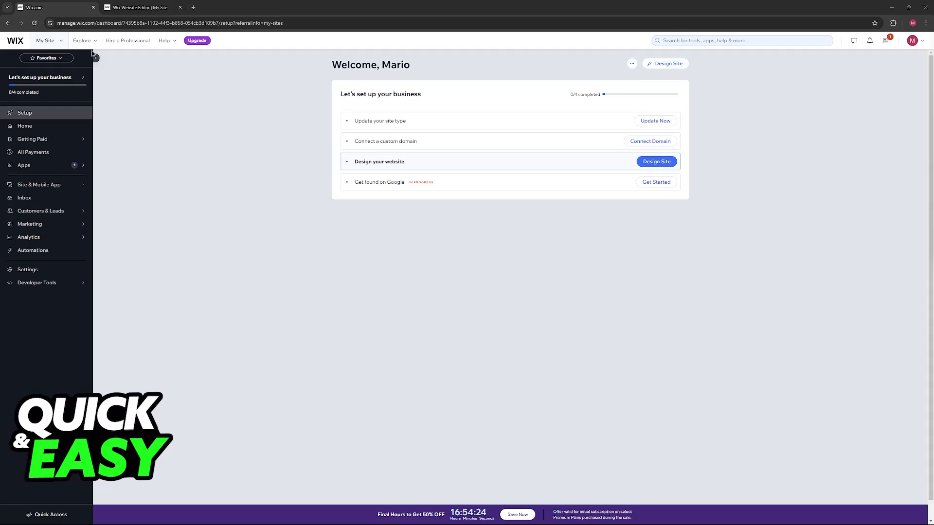
mouse_move(124, 61)
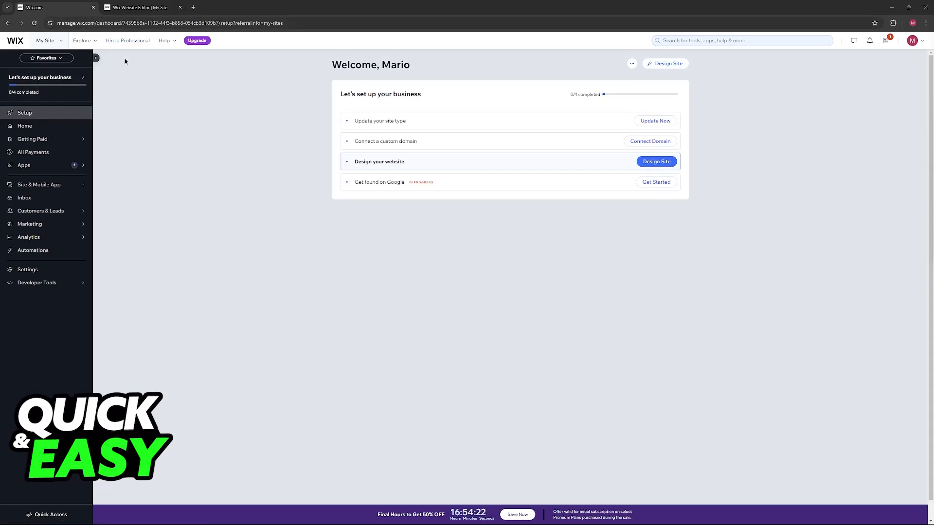
Switch from the Wix Dashboard setup checklist to the site editor's tote bag Shop page
left_click(656, 161)
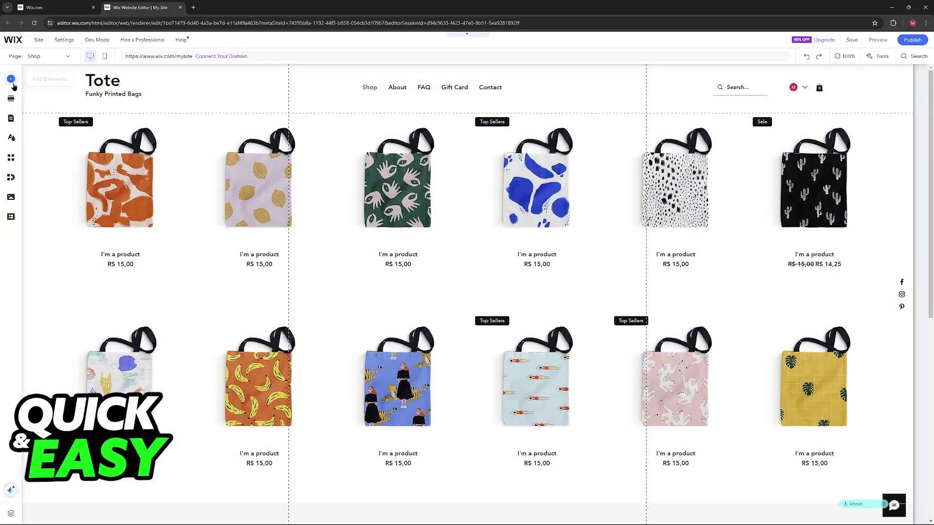
mouse_move(10, 78)
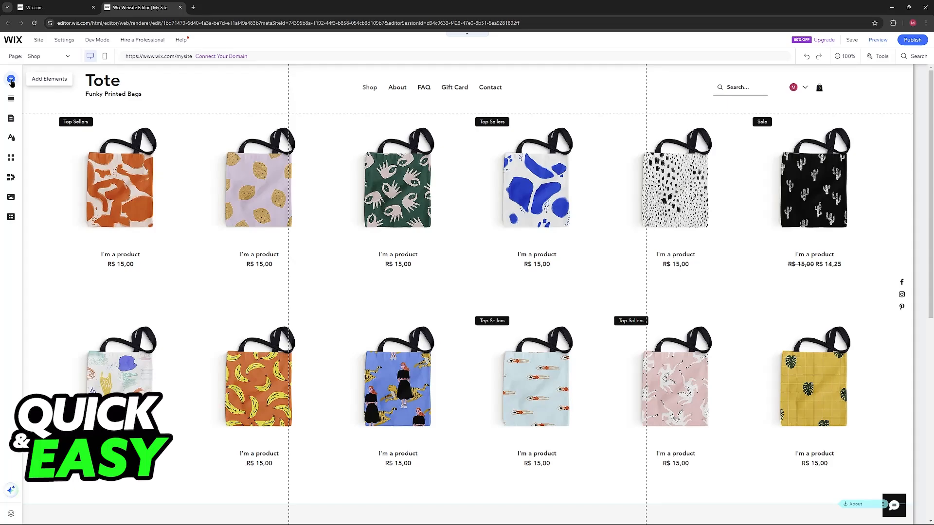
Show the Store category of the Add Elements catalog, reaching the Cart Icon entry
left_click(11, 79)
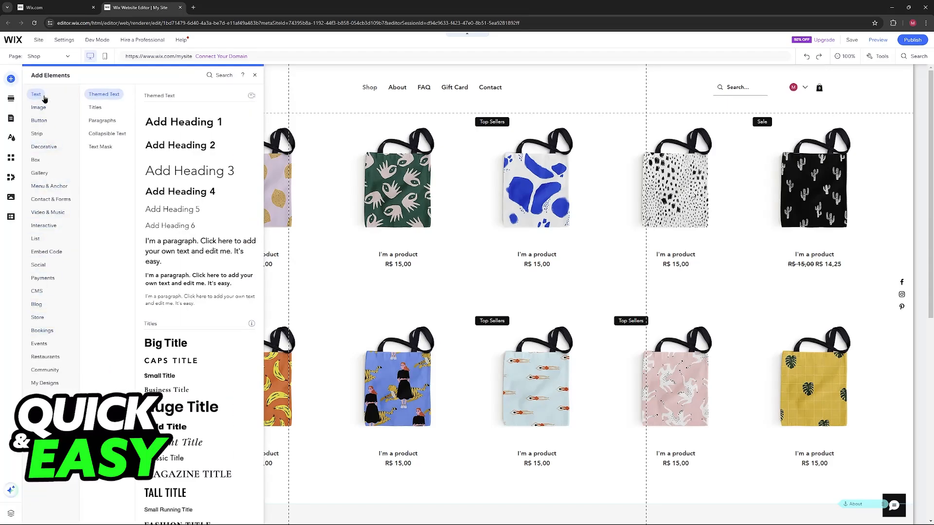
left_click(37, 317)
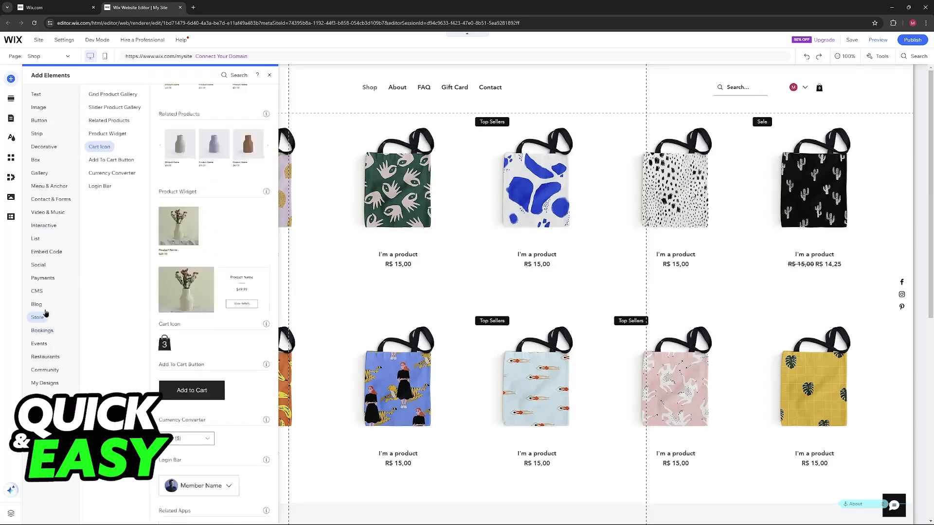
scroll("down", 3)
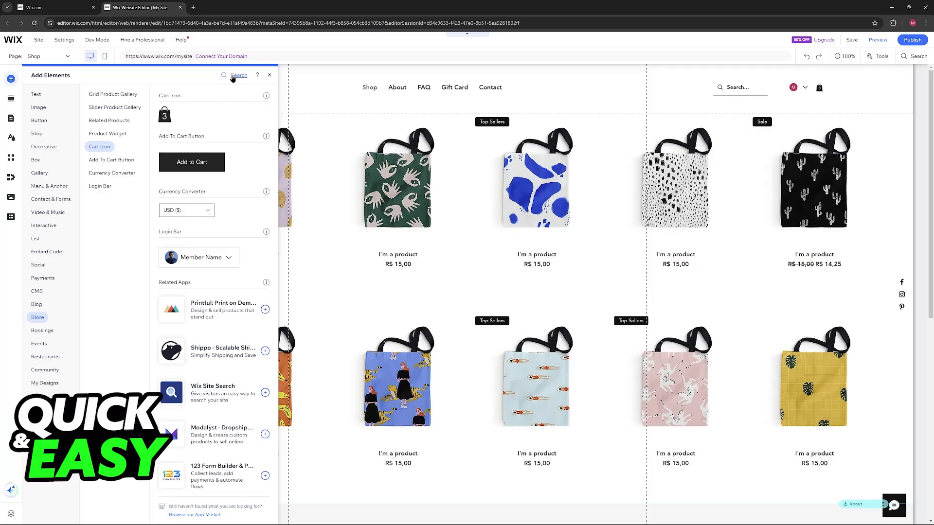
type("shopping")
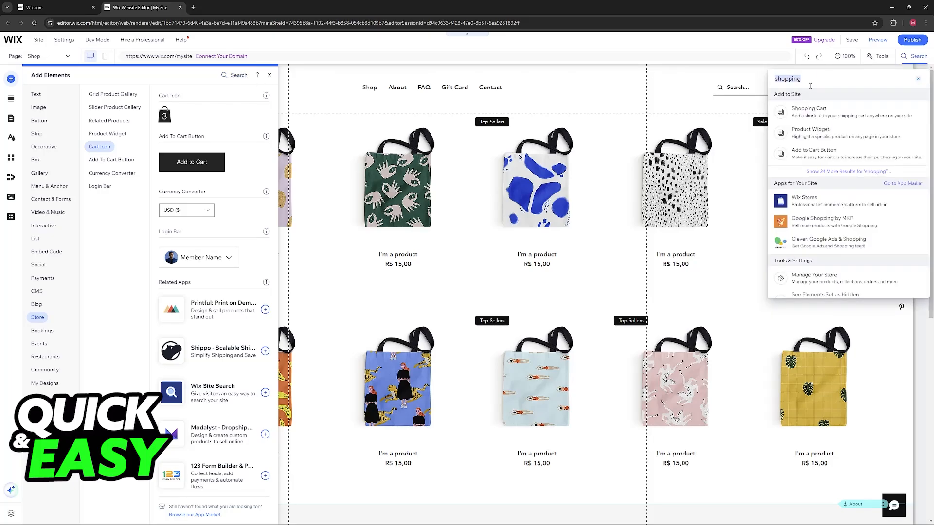
left_click(270, 75)
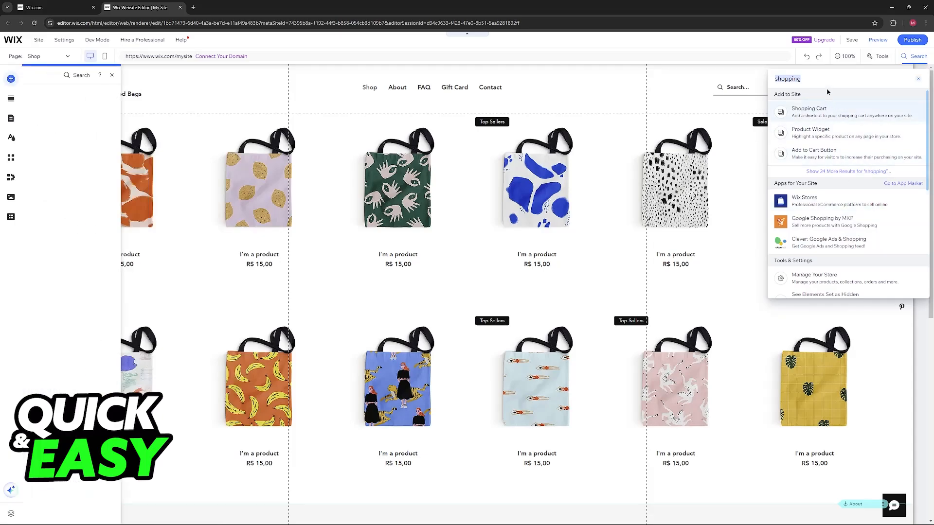
left_click(11, 79)
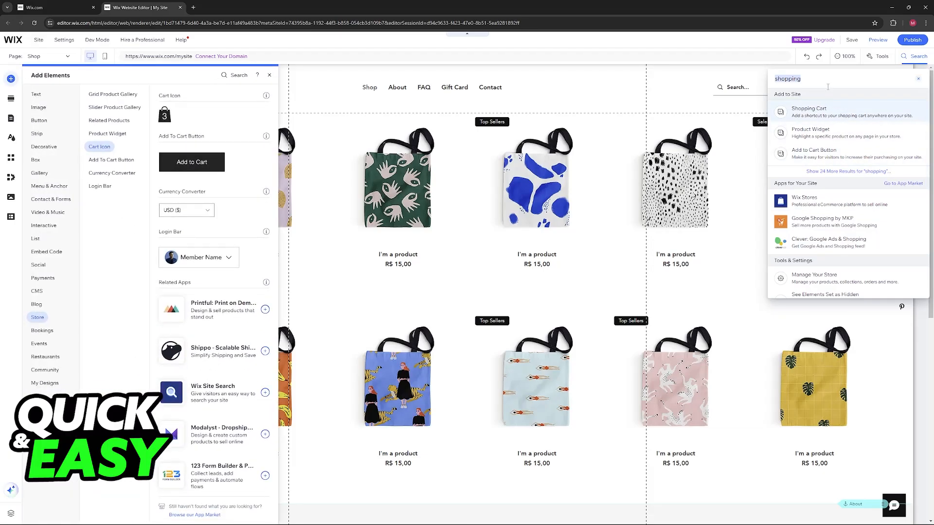
mouse_move(832, 105)
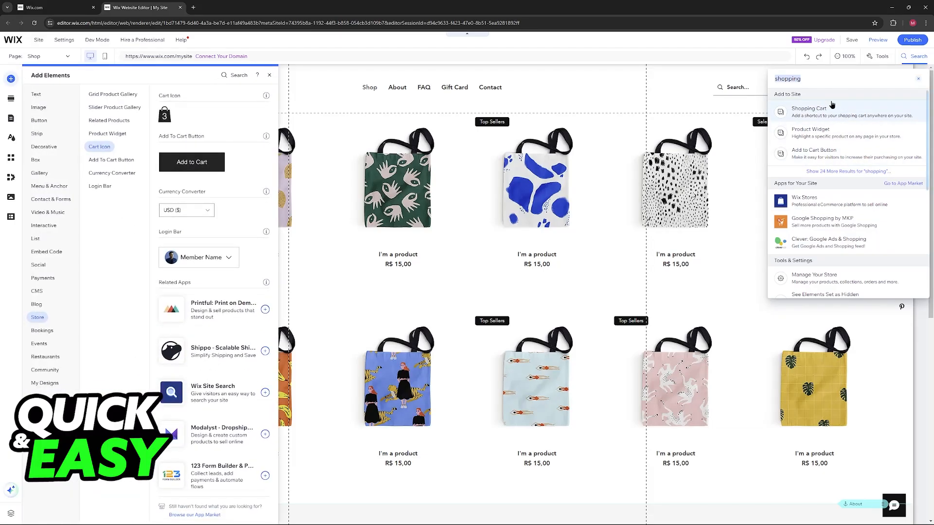
mouse_move(801, 114)
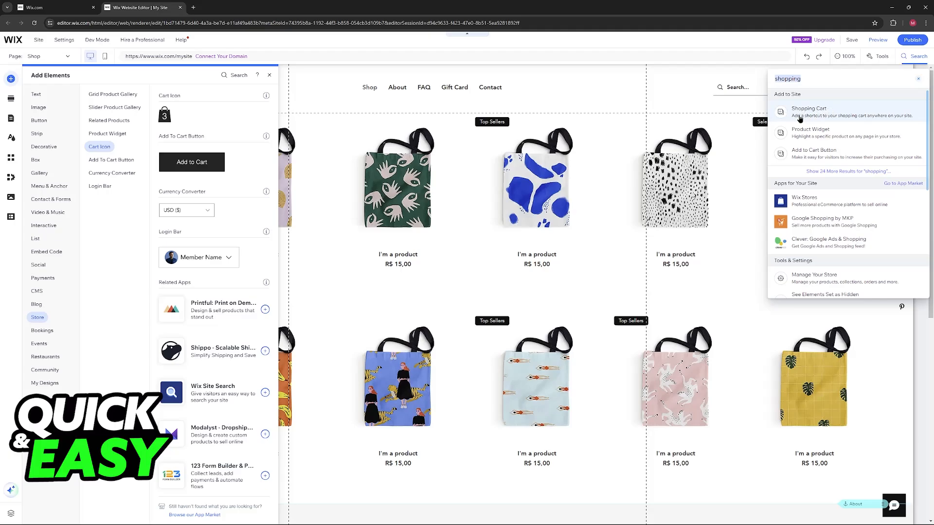
mouse_move(844, 123)
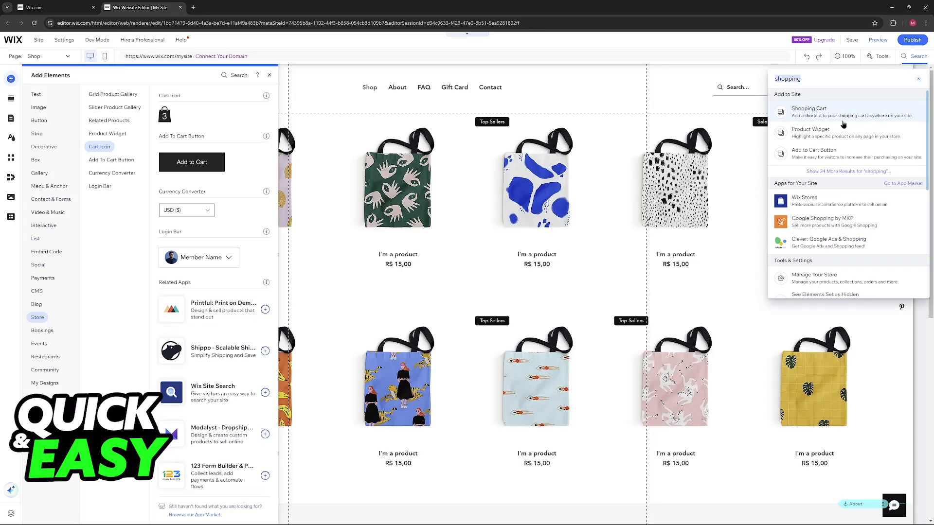
mouse_move(845, 113)
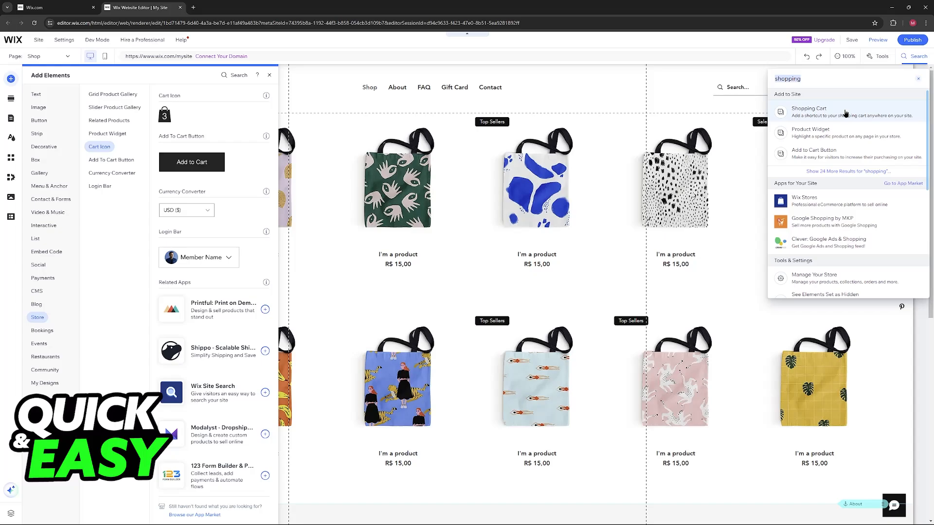
scroll("down", 3)
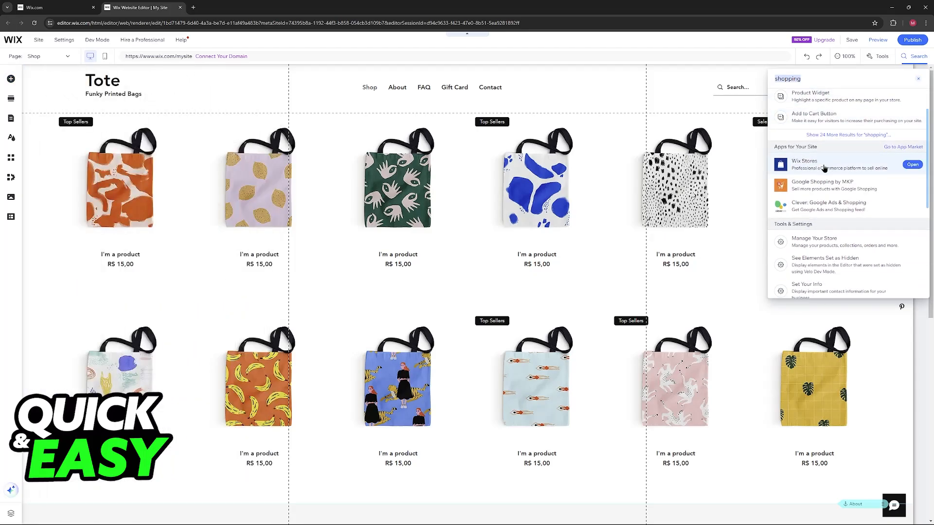
mouse_move(825, 185)
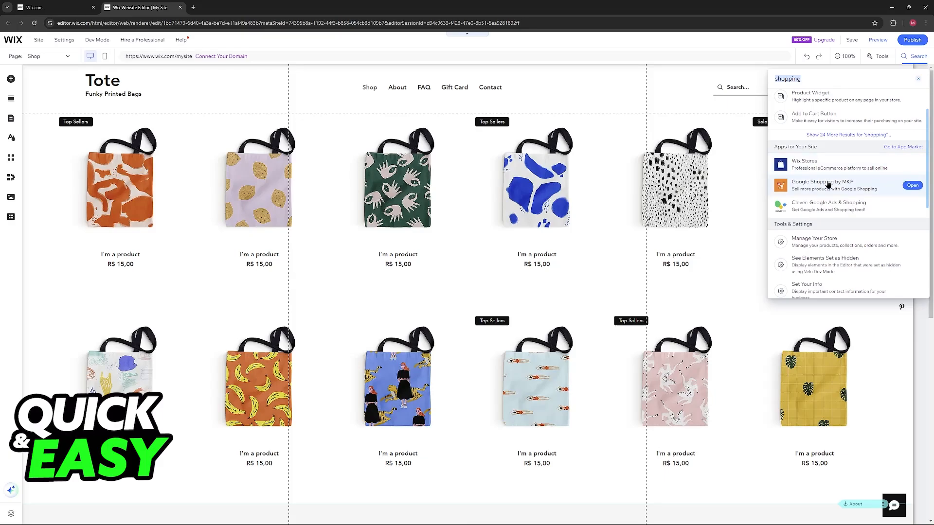
mouse_move(828, 207)
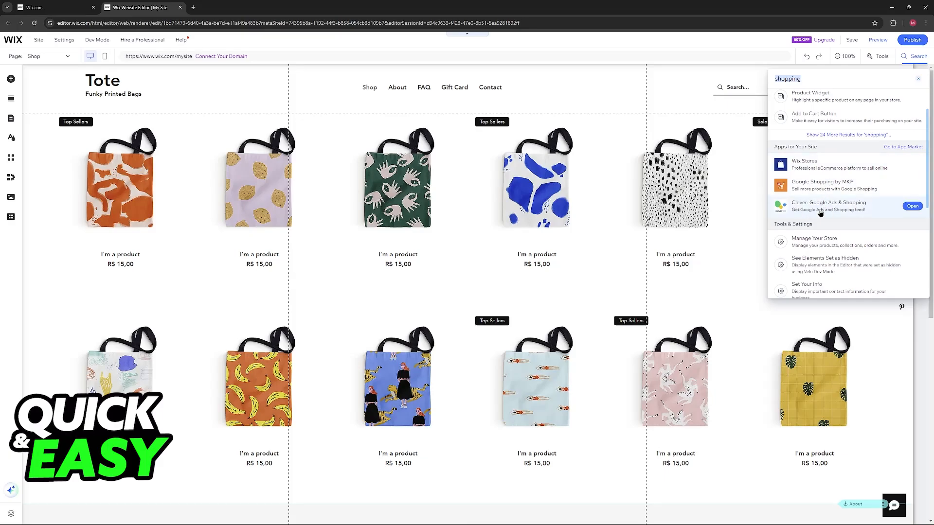
left_click(10, 79)
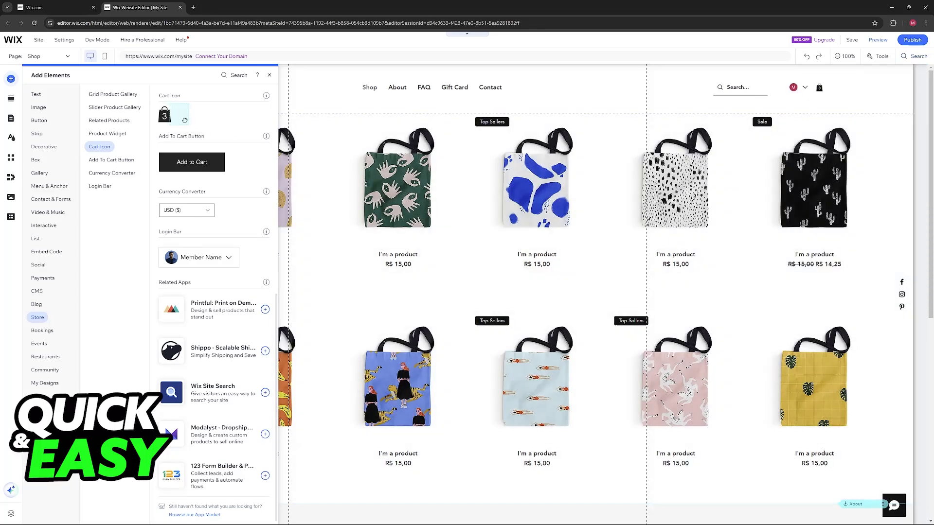
Add the Cart Icon to the site header beside the search box and bring up its settings
left_click(269, 75)
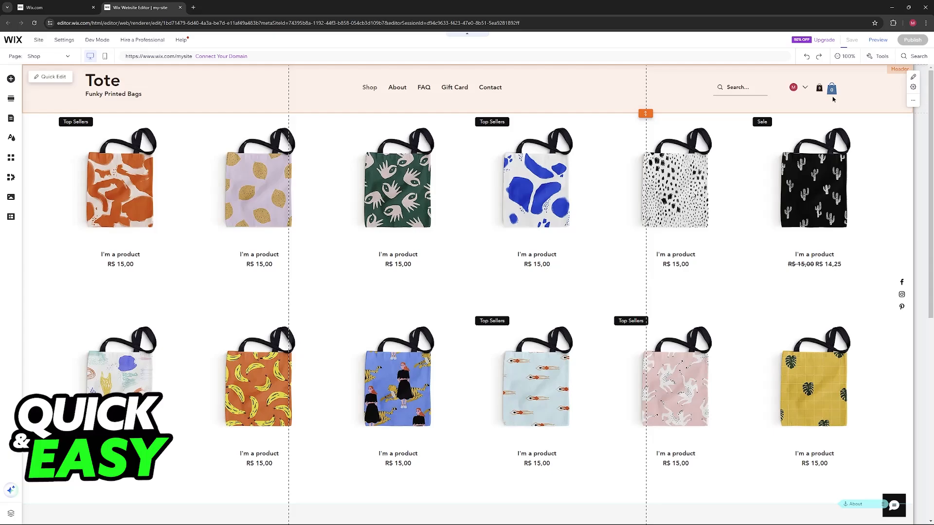
left_click(832, 87)
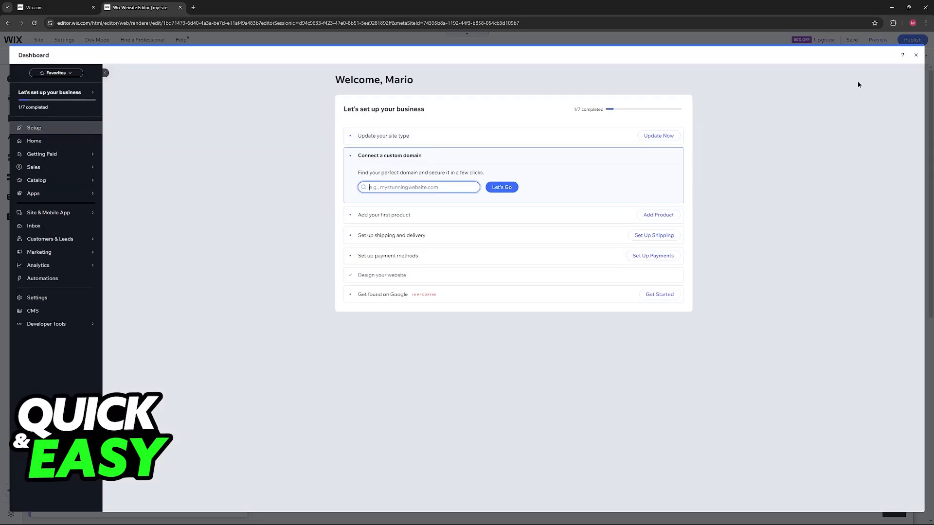
Review the cart icon's Settings and Manage sections, then launch Manage Store from them
left_click(916, 55)
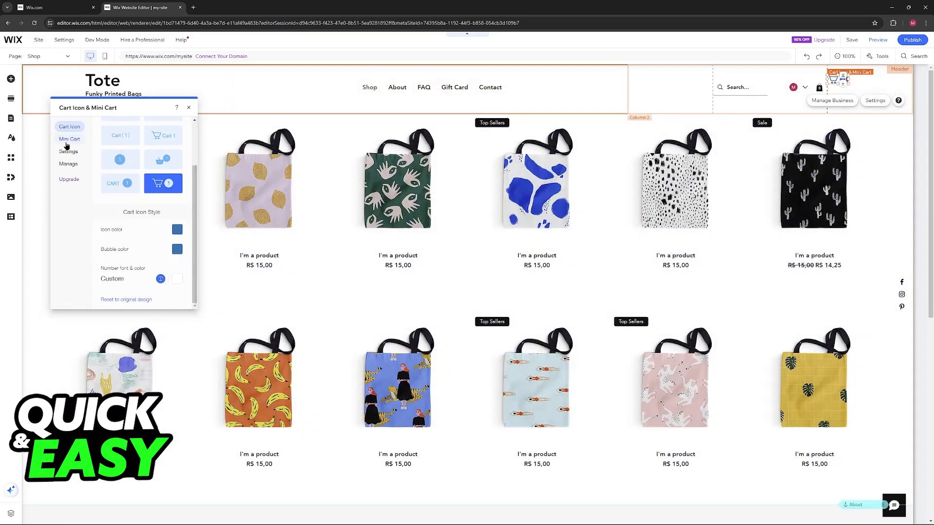
left_click(68, 152)
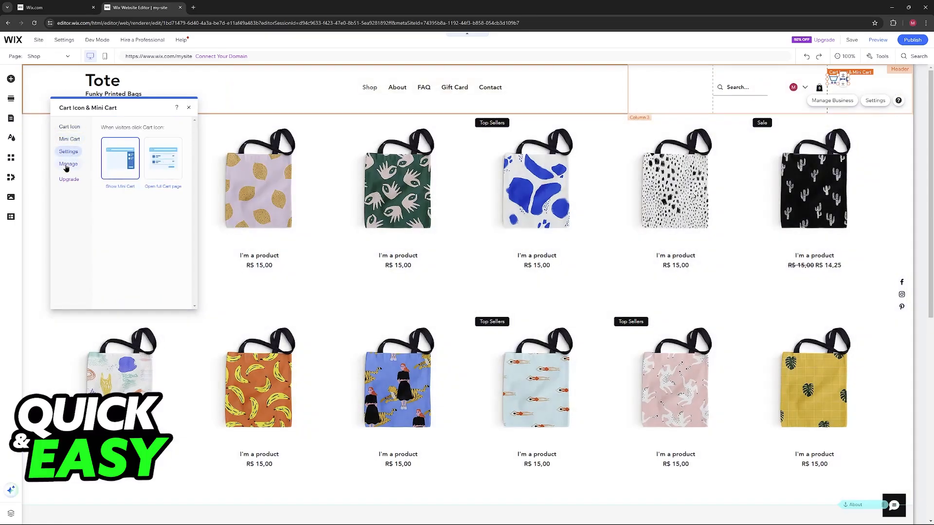
left_click(68, 164)
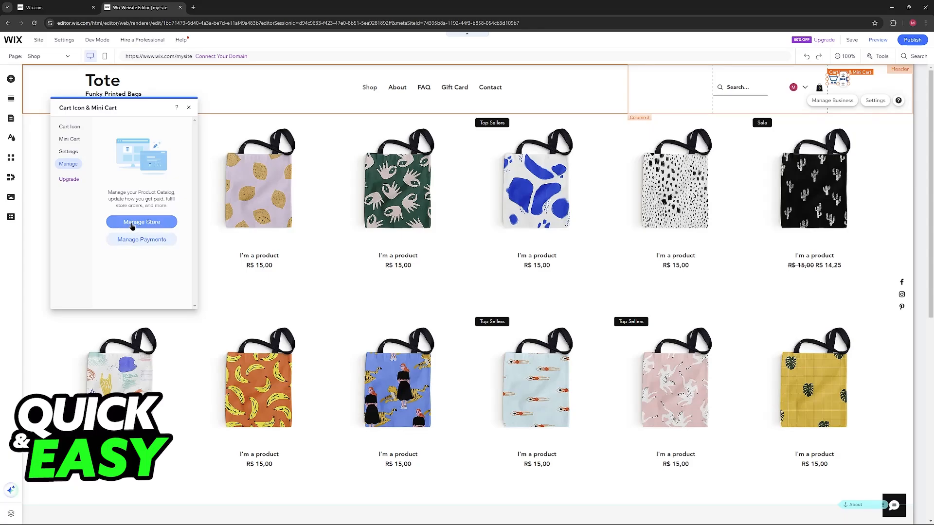
left_click(141, 222)
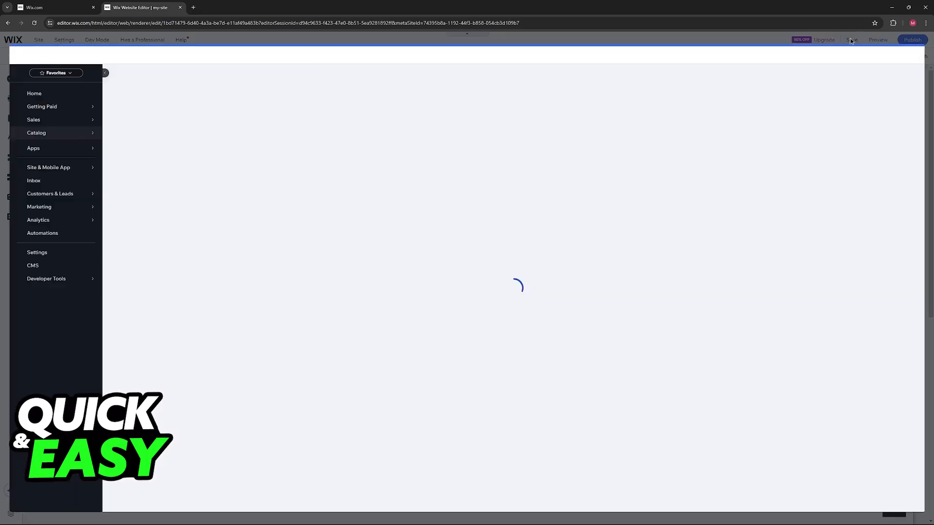
Browse the dashboard's list of 12 store products, then return to the editor's cart settings
left_click(36, 133)
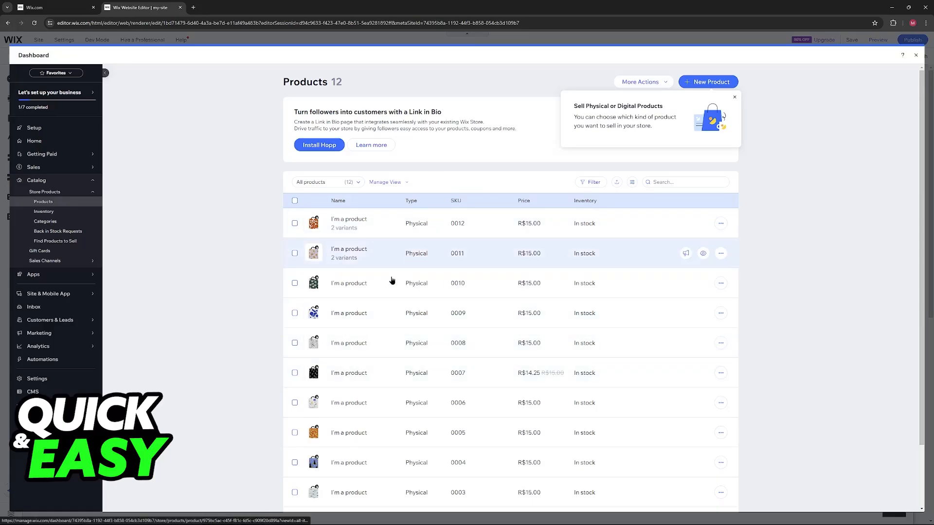
mouse_move(637, 225)
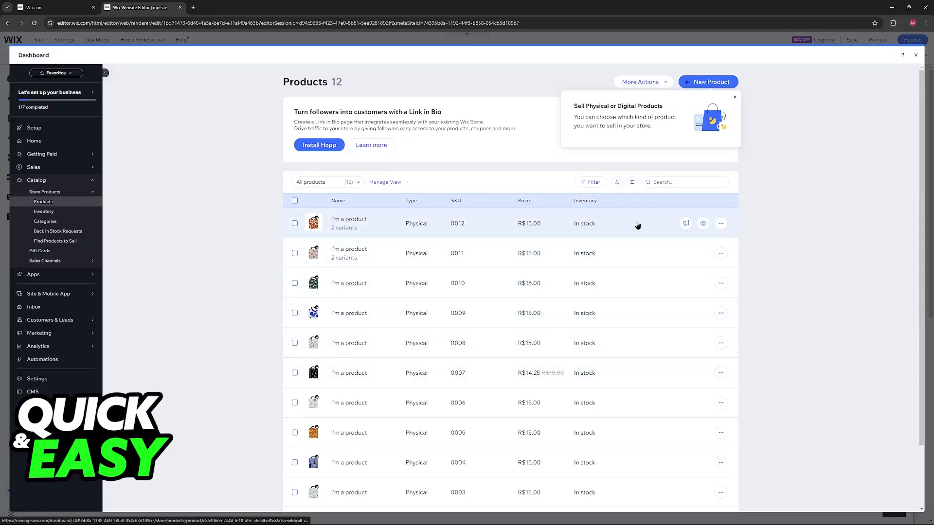
scroll("down", 3)
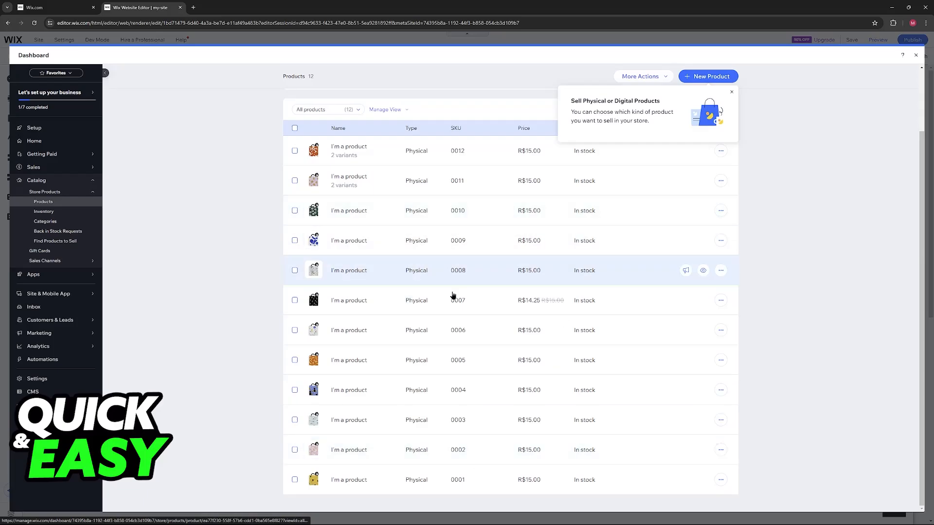
left_click(915, 54)
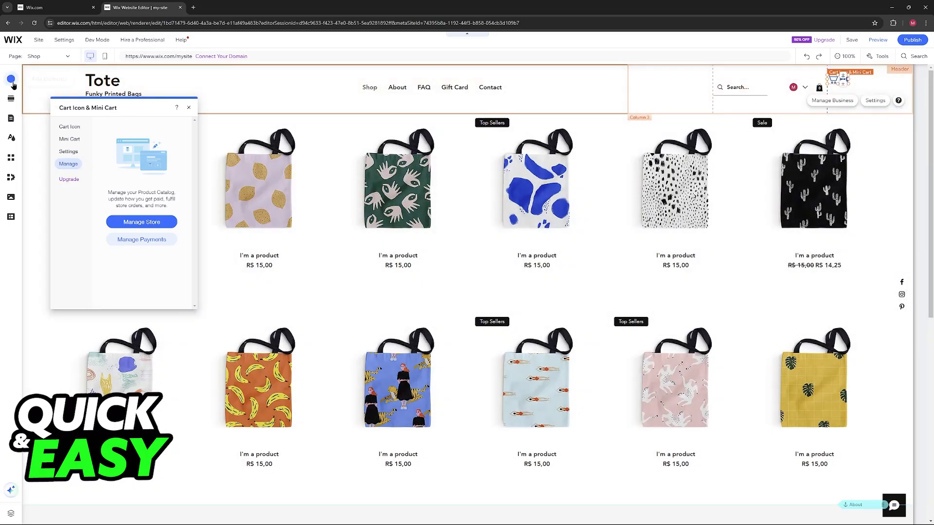
Place an Add to Cart Button under a first-row product and return to the cart icon's Manage section
left_click(10, 79)
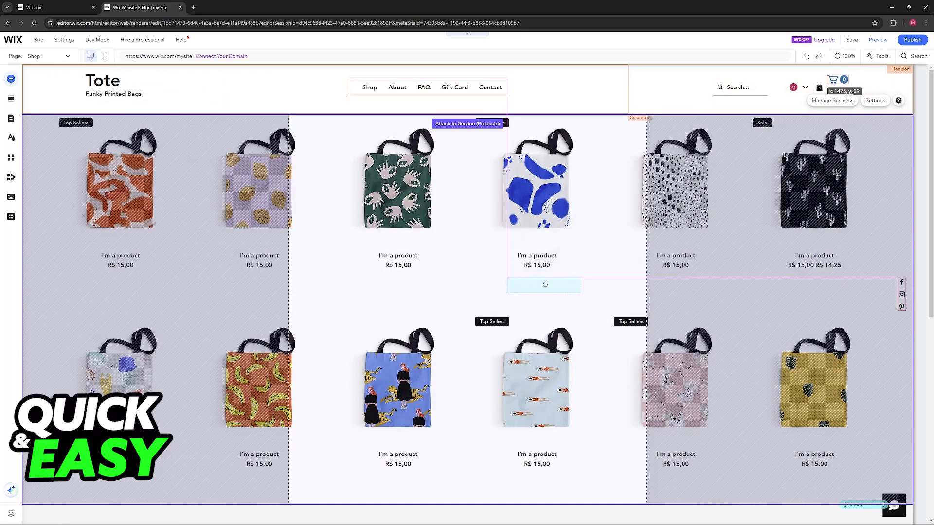
left_click(543, 284)
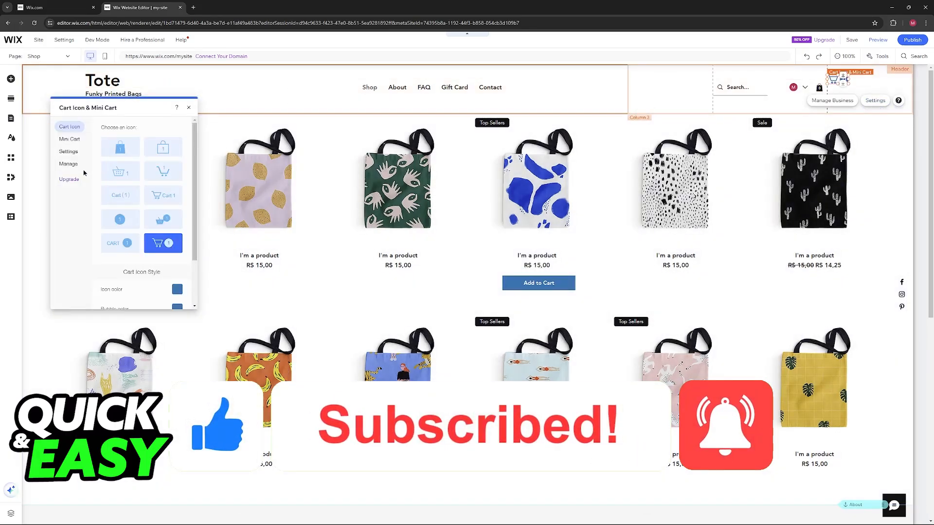
left_click(68, 164)
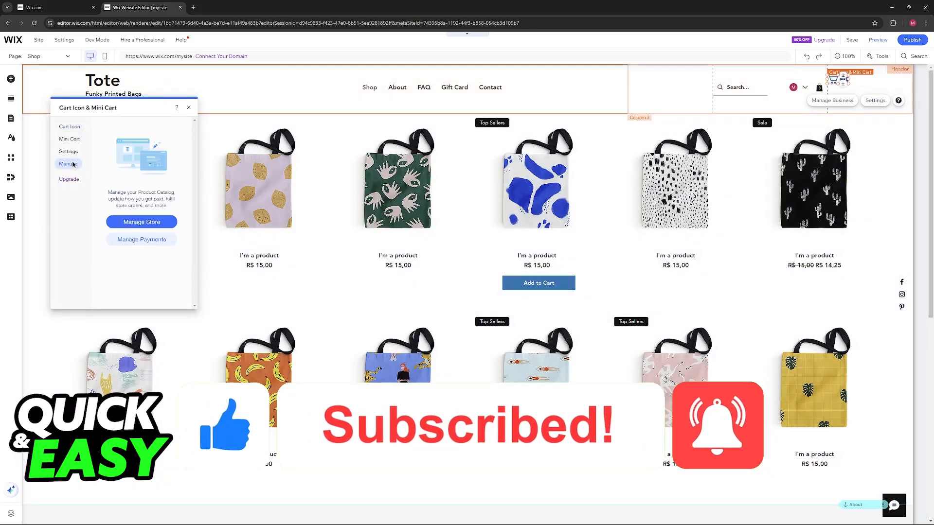